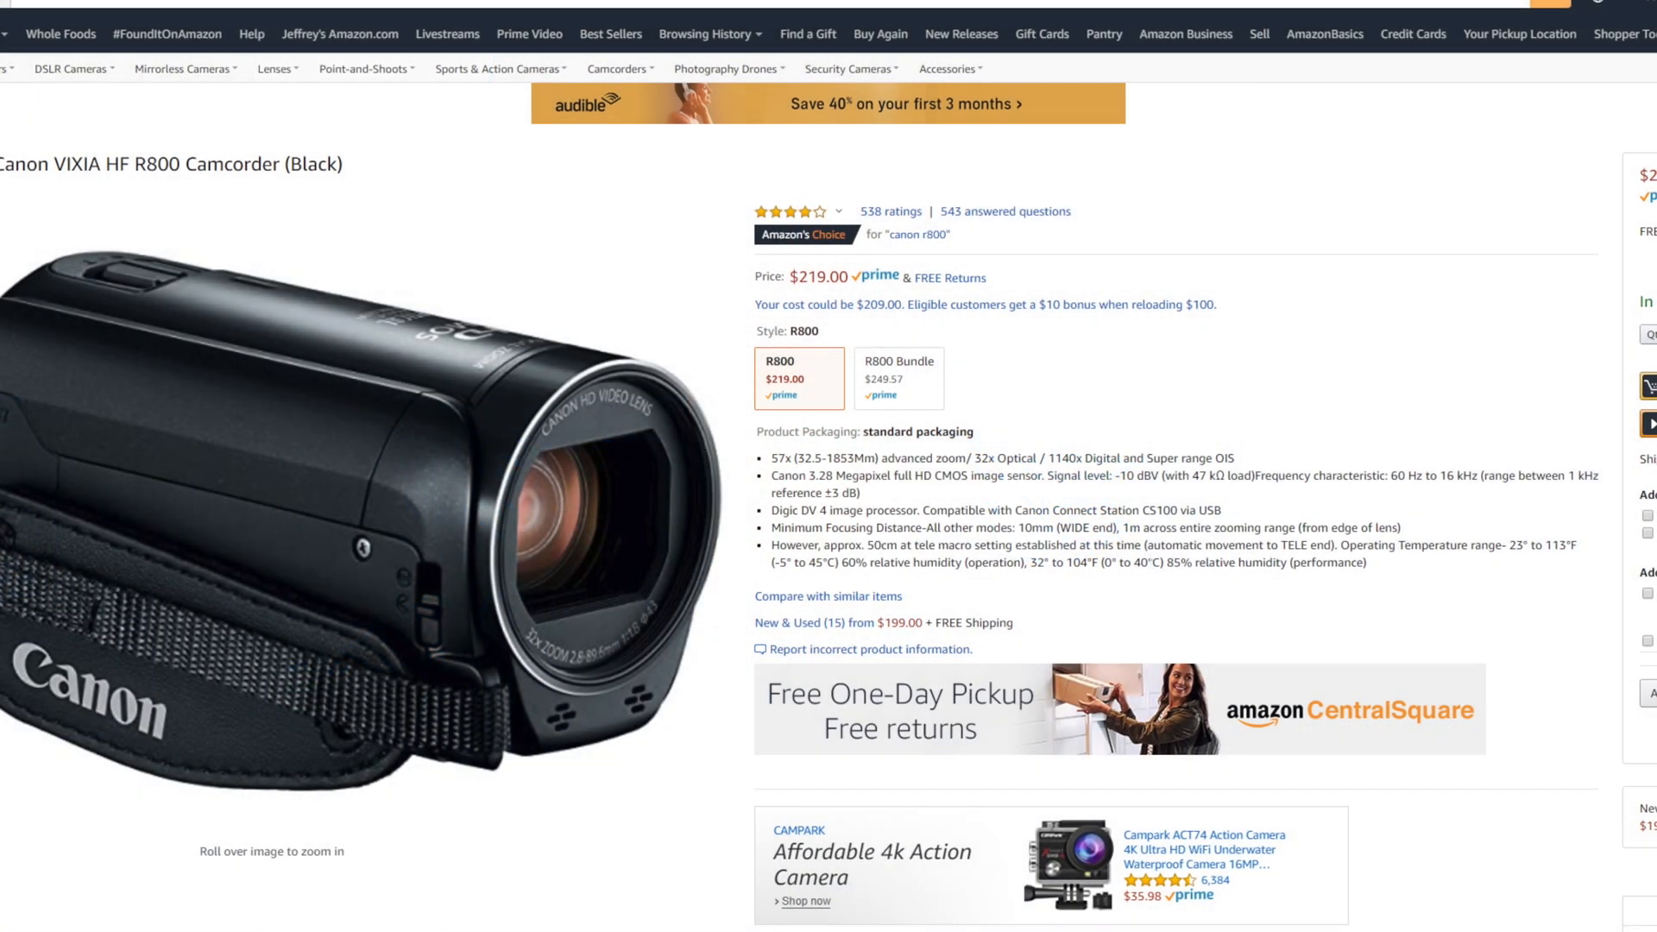
# - Add a Video Capture Device source using the Cam Link 4K camera to Scene 1
pyautogui.scroll(-3)
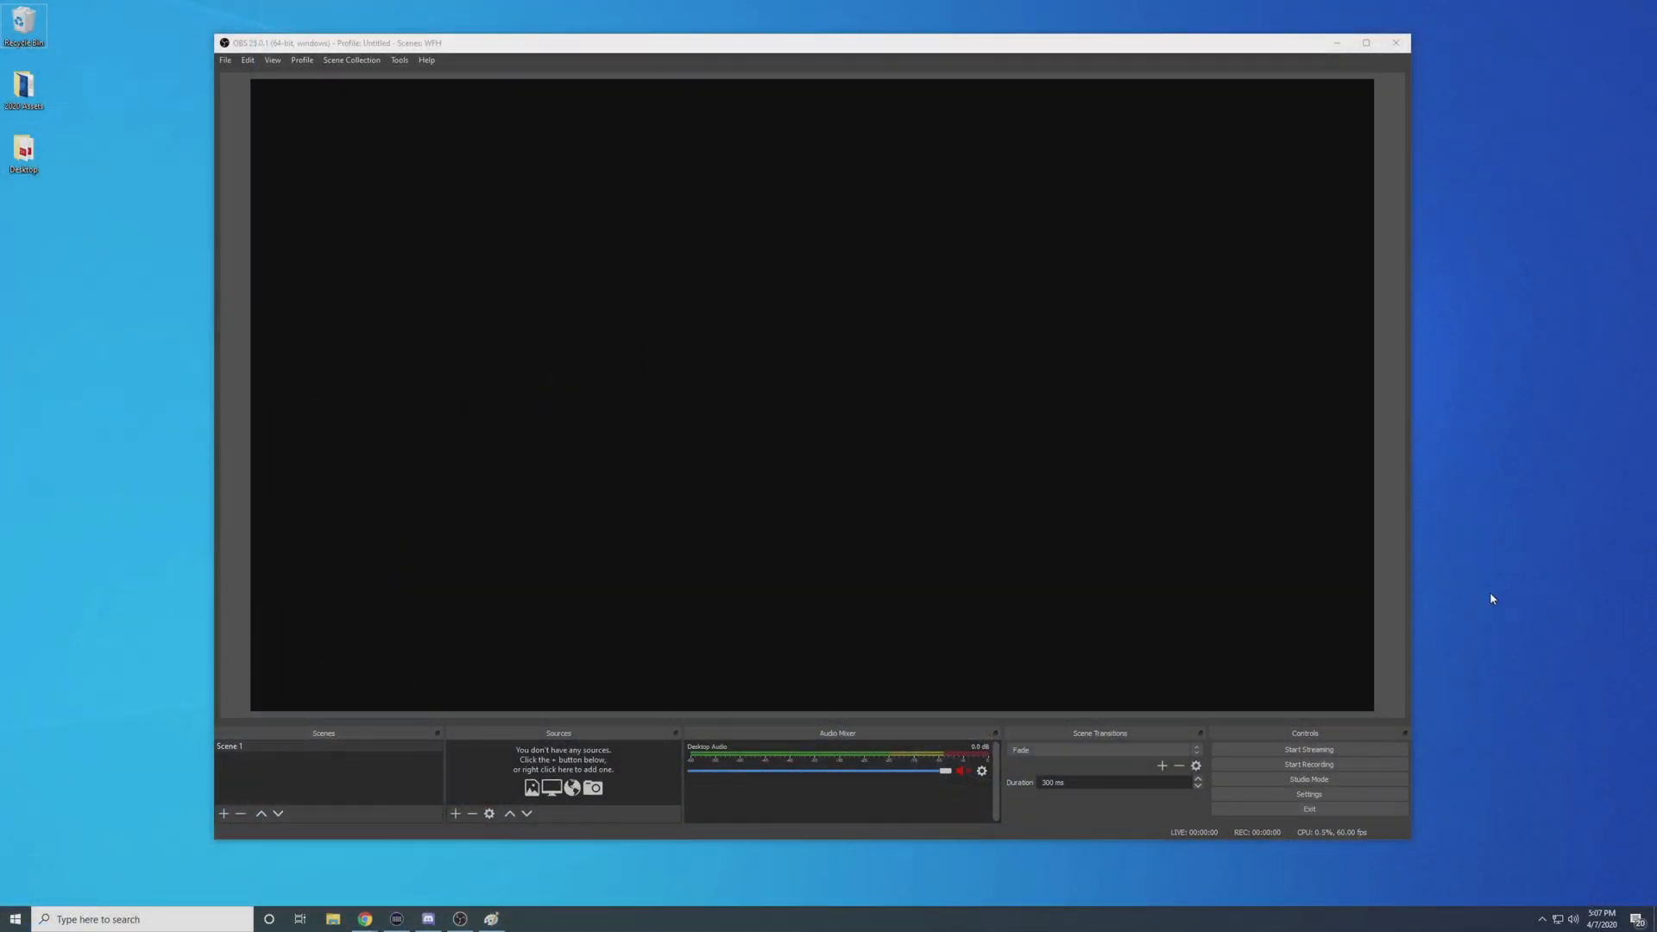
pyautogui.click(455, 814)
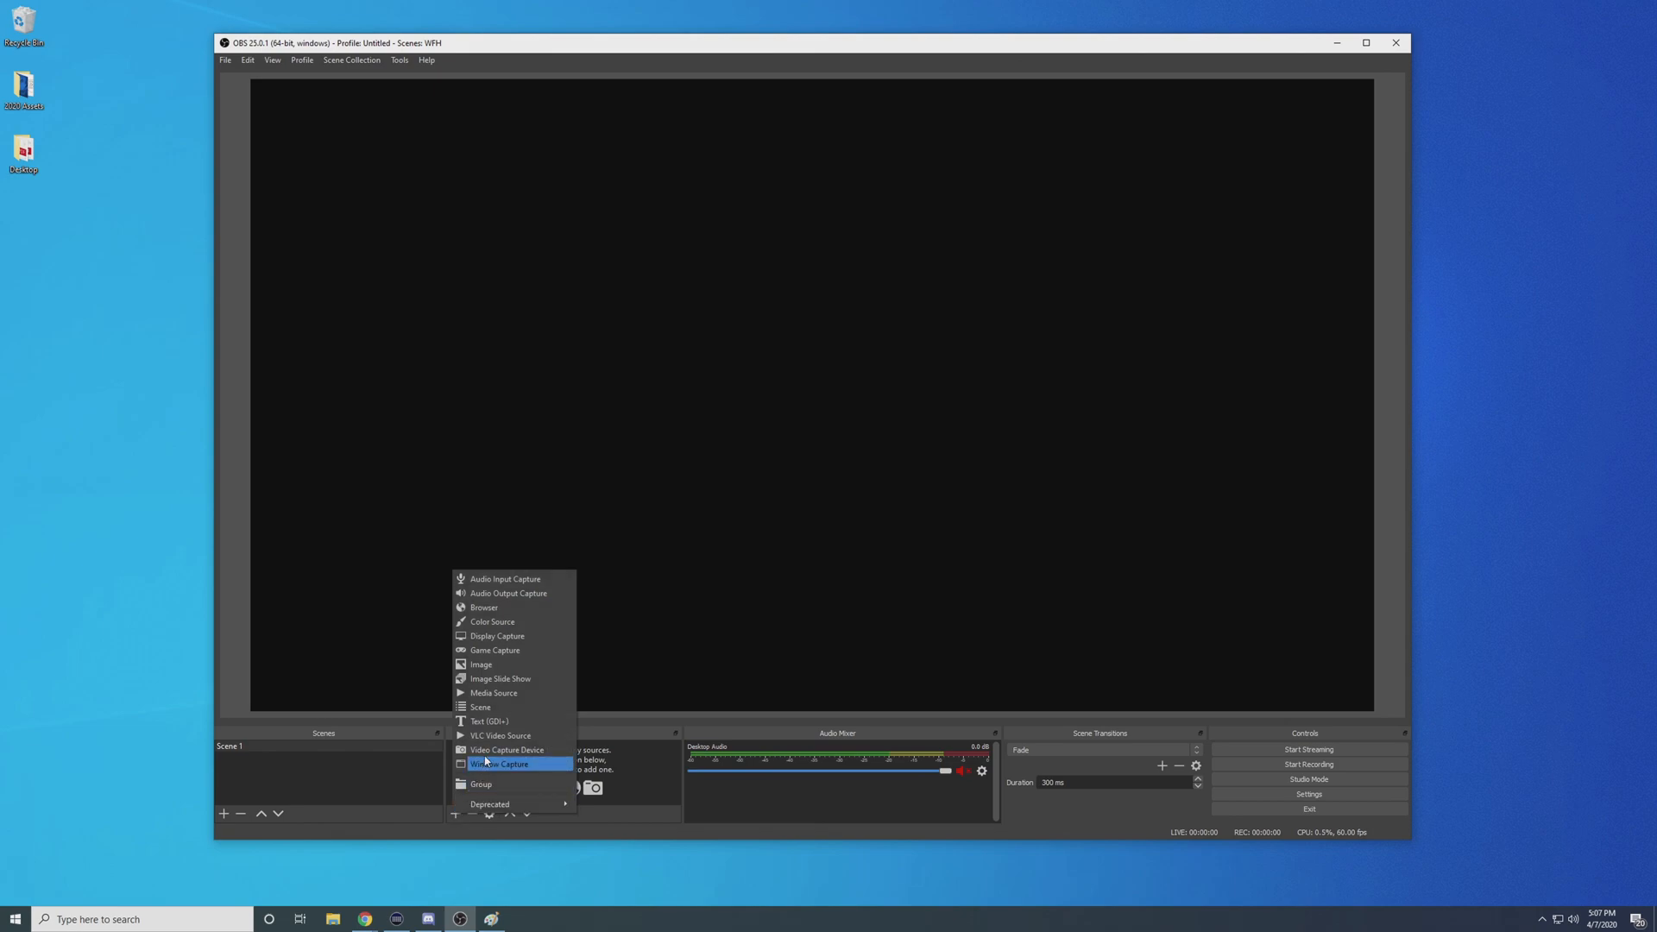
pyautogui.click(507, 749)
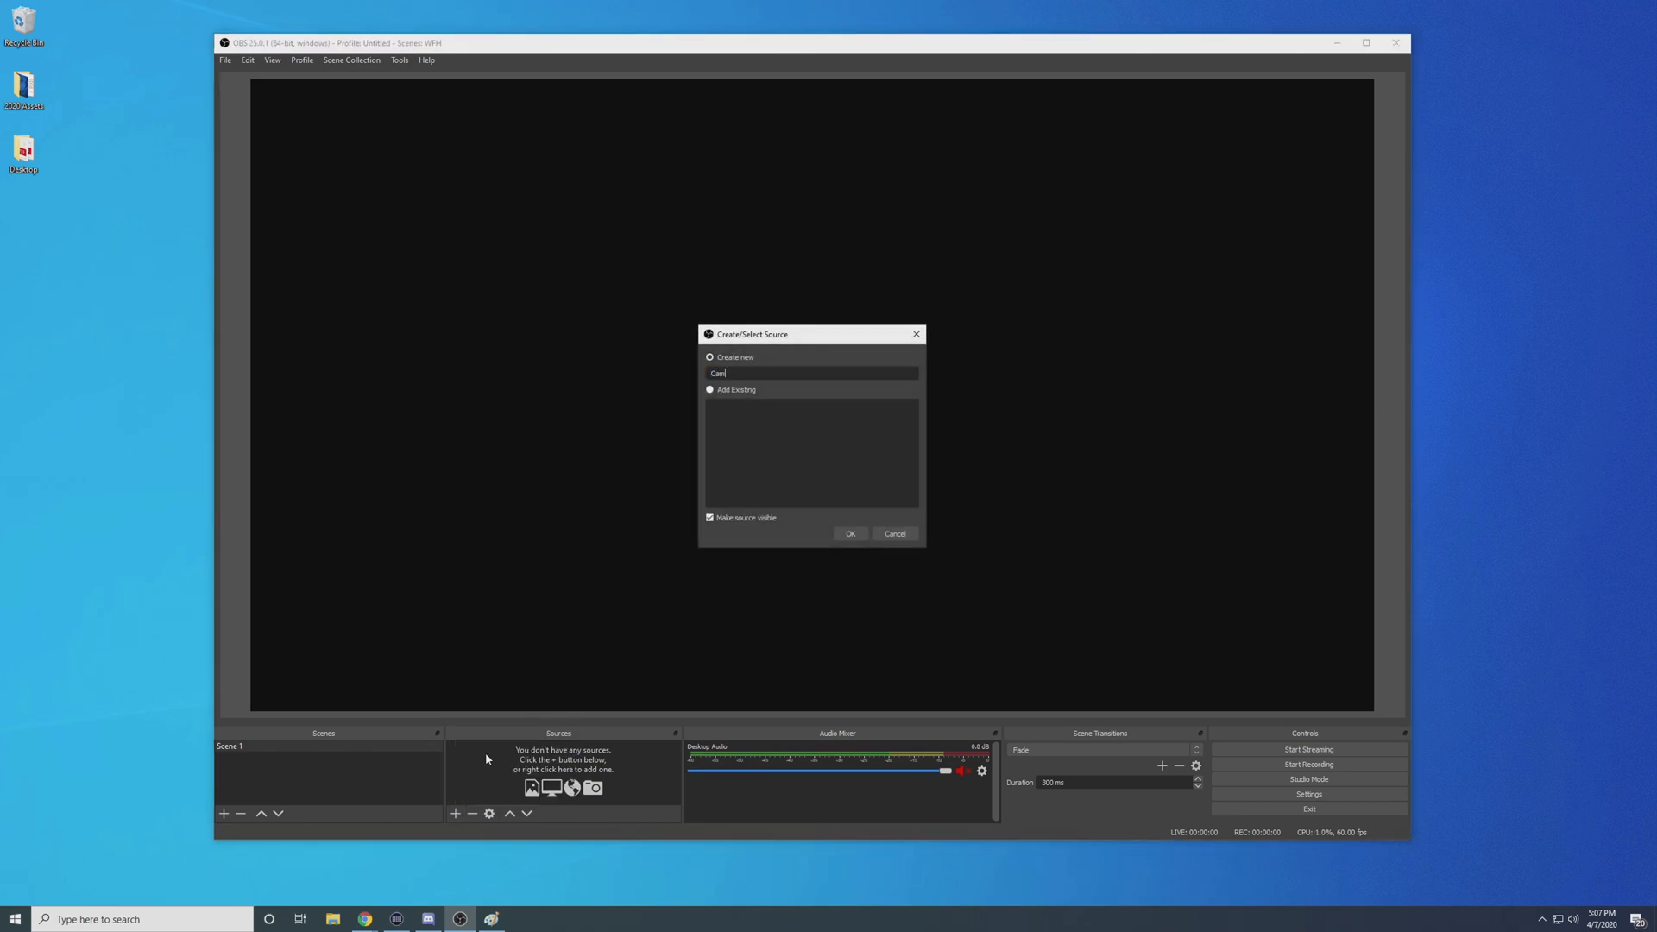
pyautogui.click(893, 533)
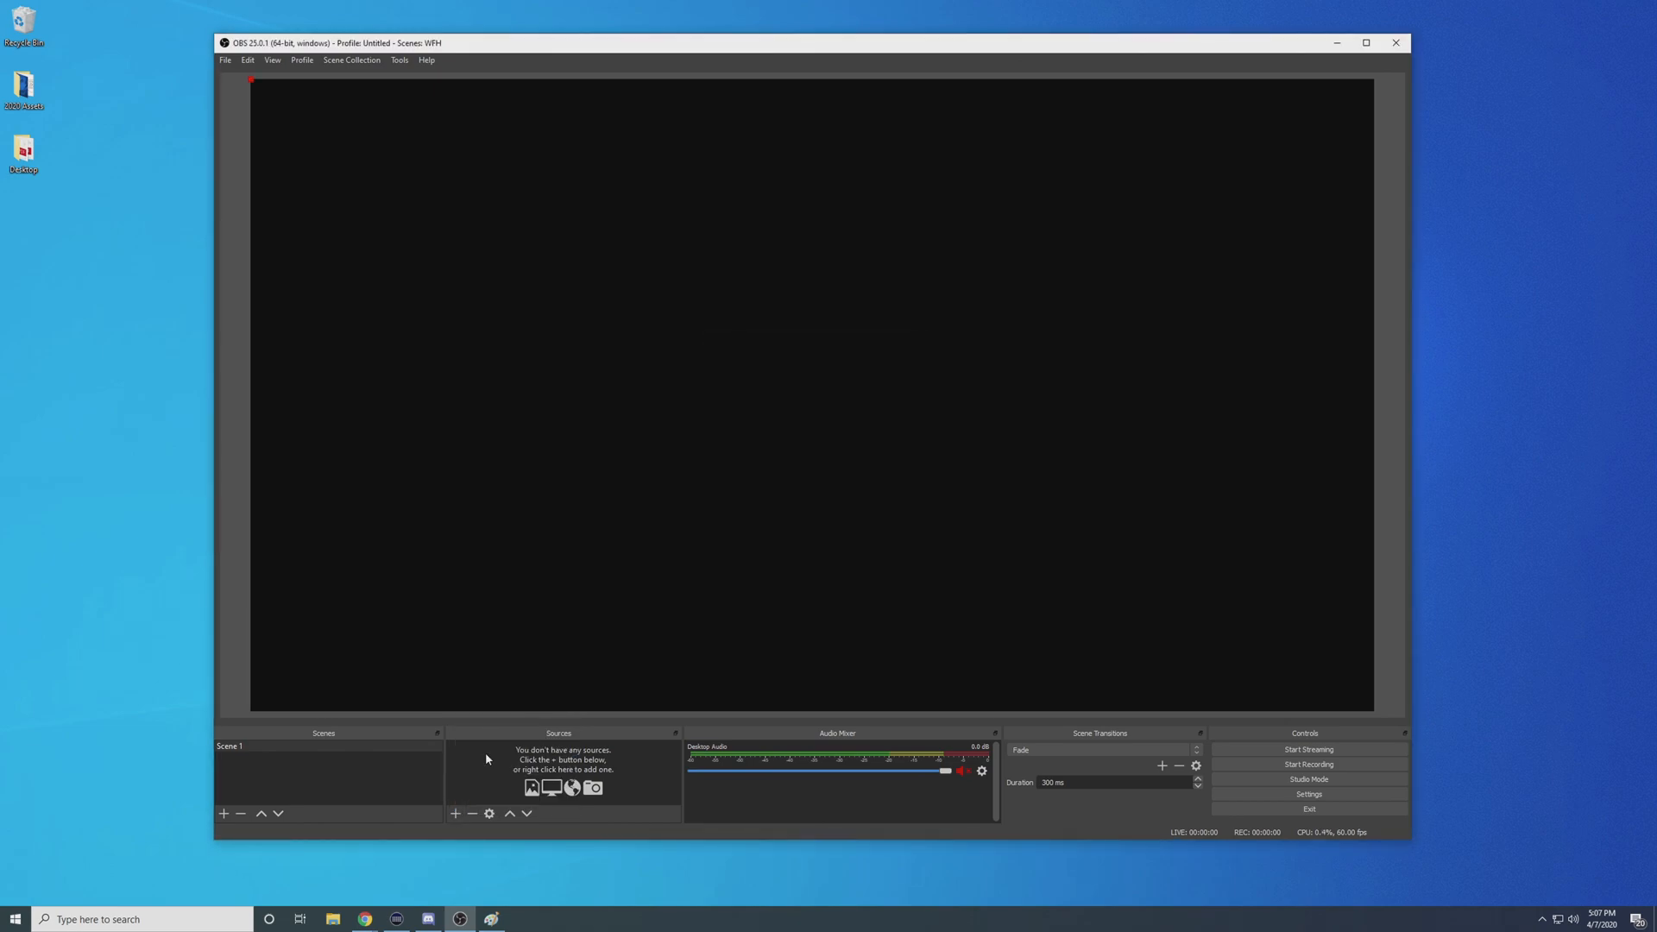
pyautogui.moveTo(636, 539)
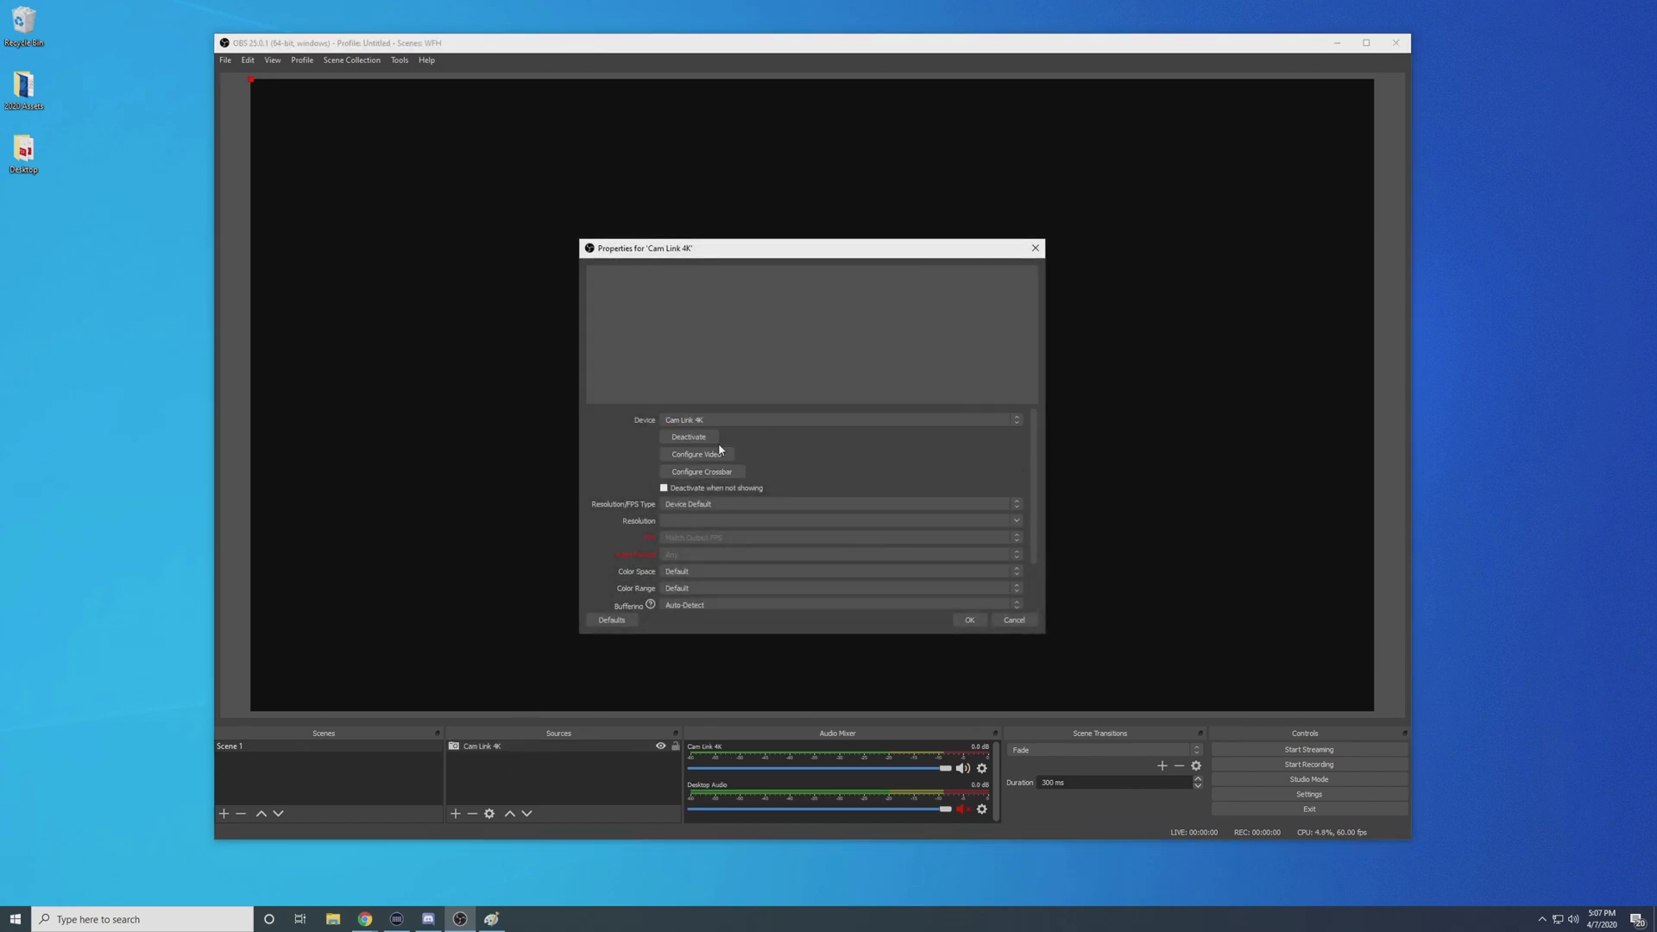
pyautogui.click(968, 619)
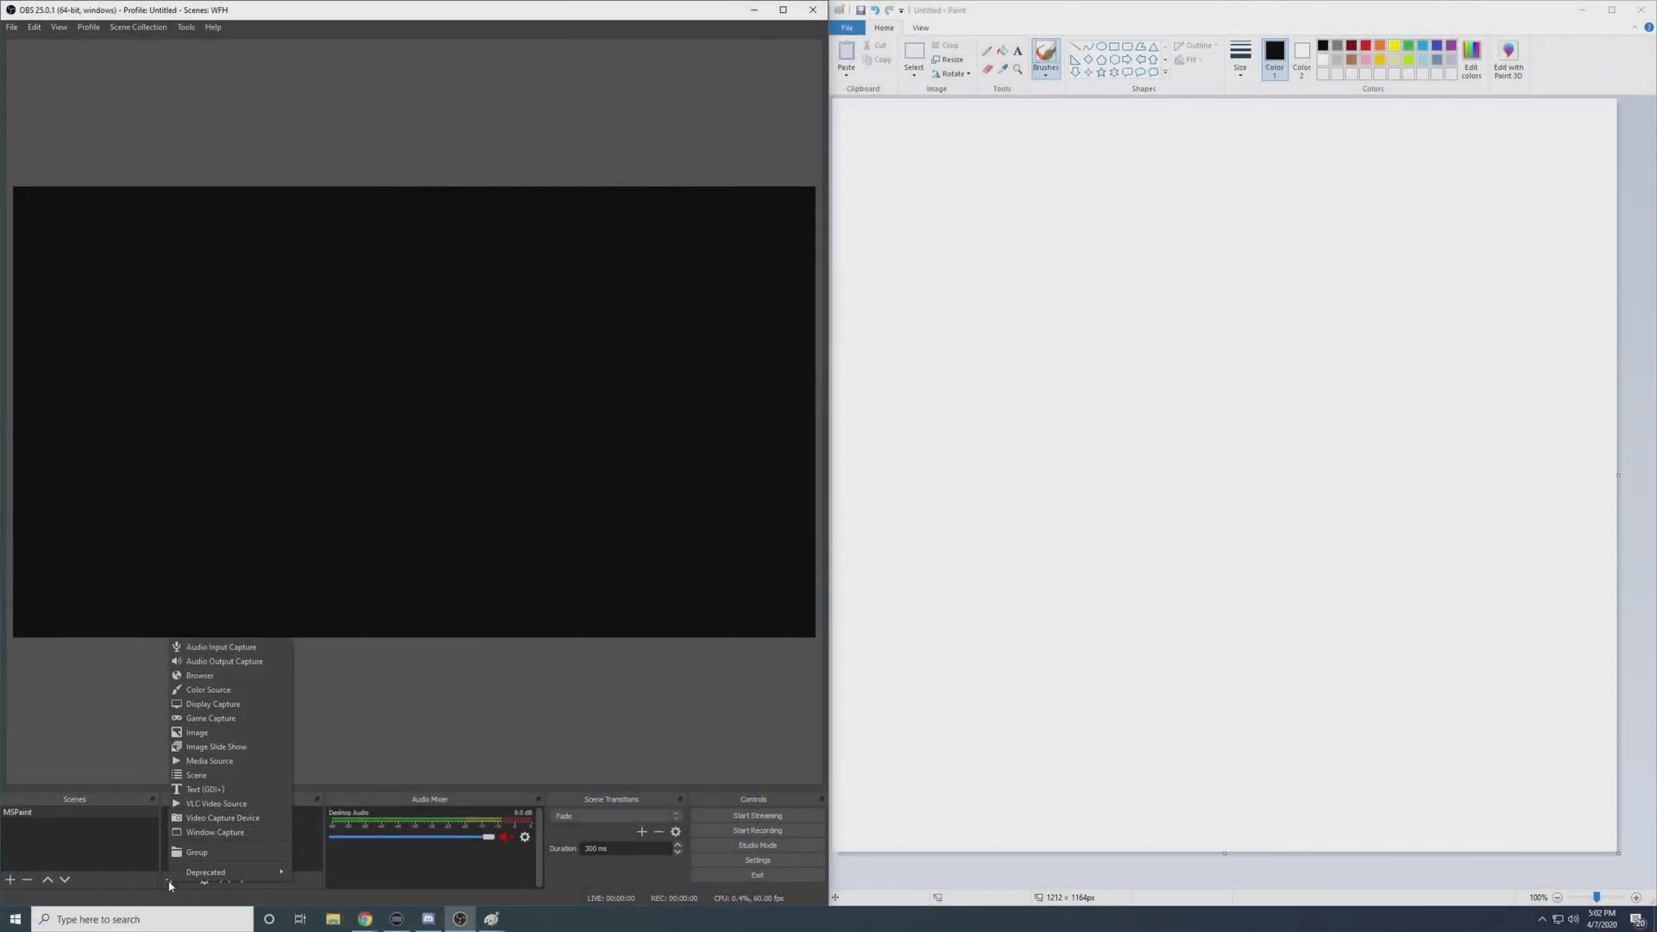
pyautogui.click(215, 831)
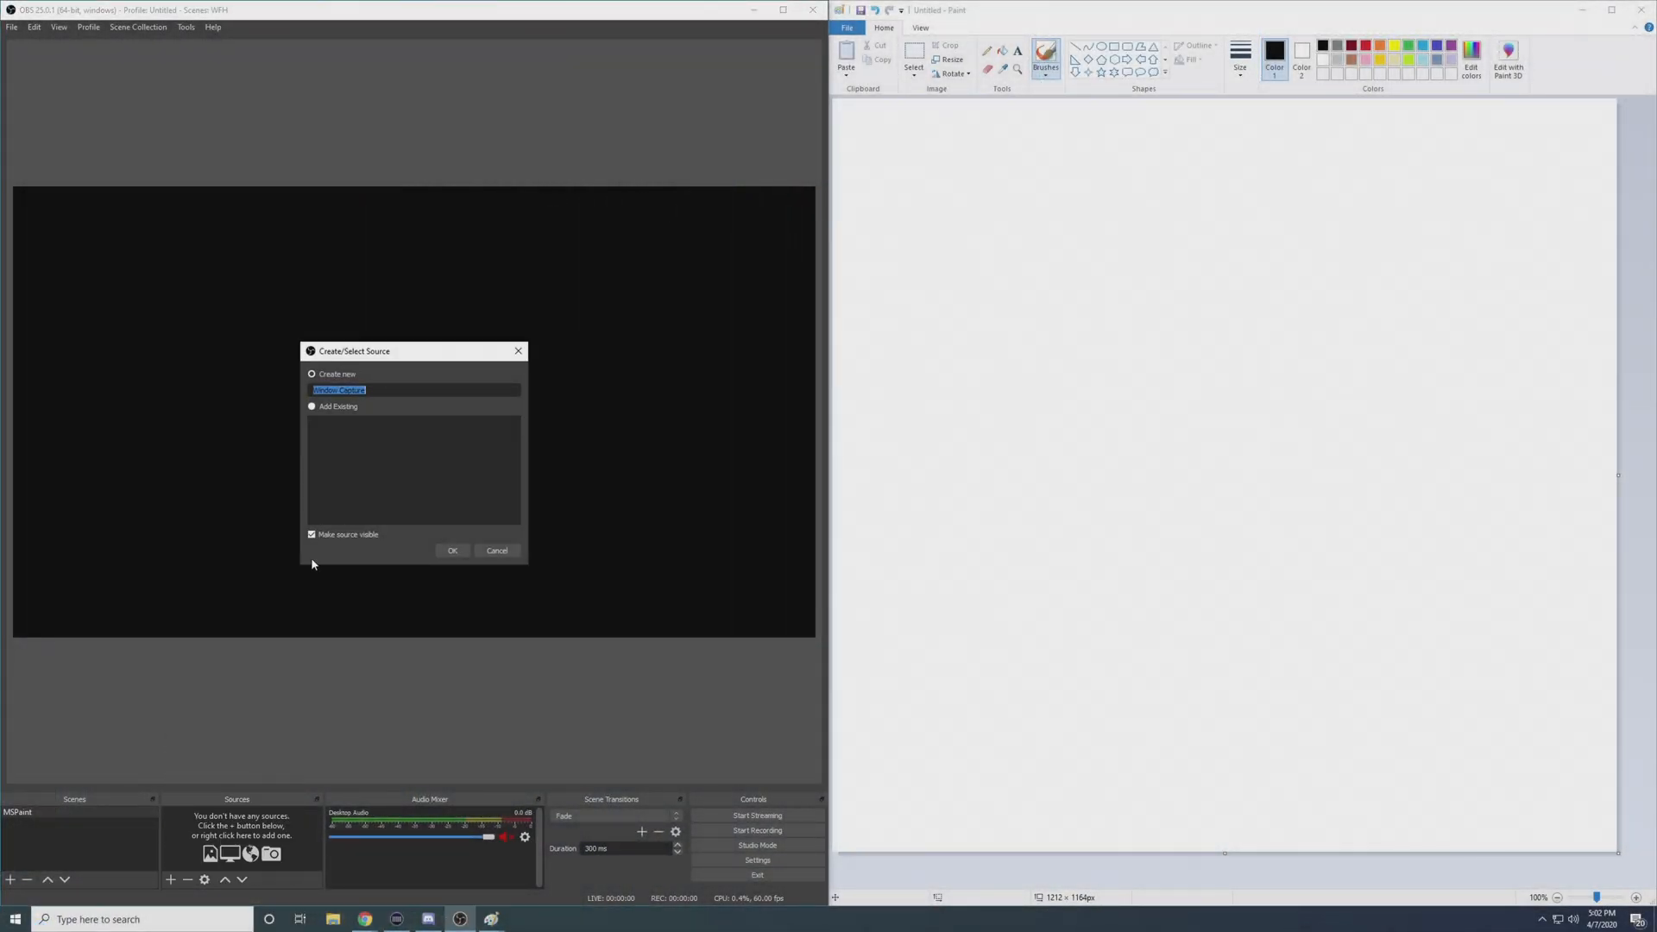
# - Create the 'Paint' window capture of mspaint.exe and handwrite test words on the canvas
pyautogui.click(453, 551)
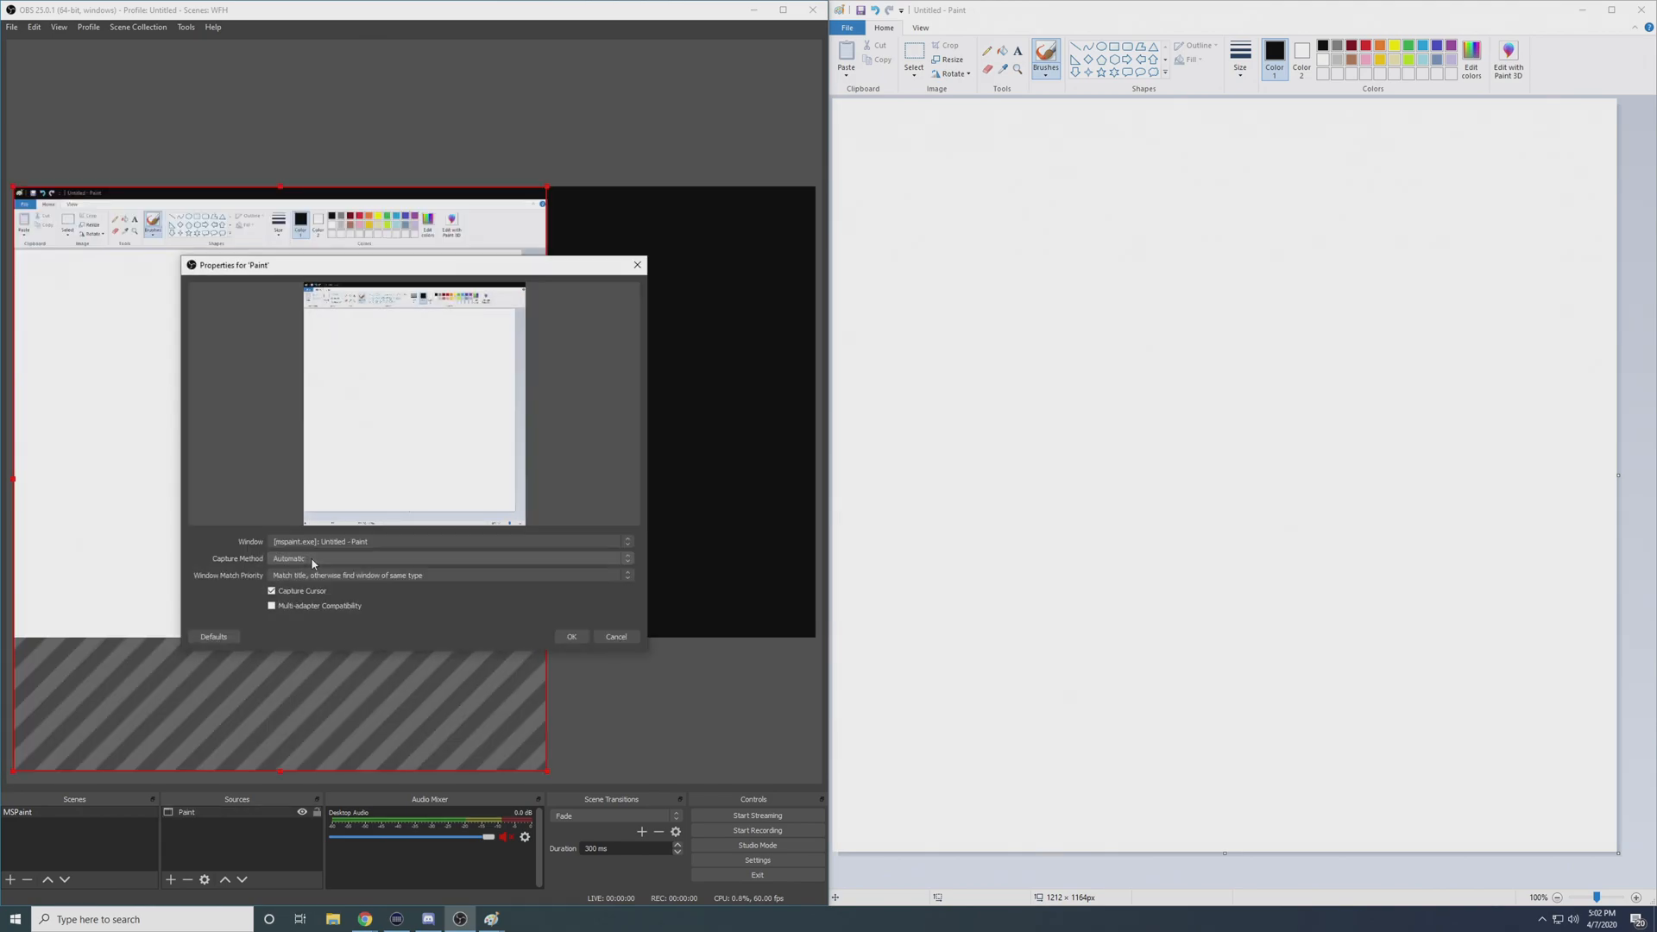
pyautogui.click(449, 541)
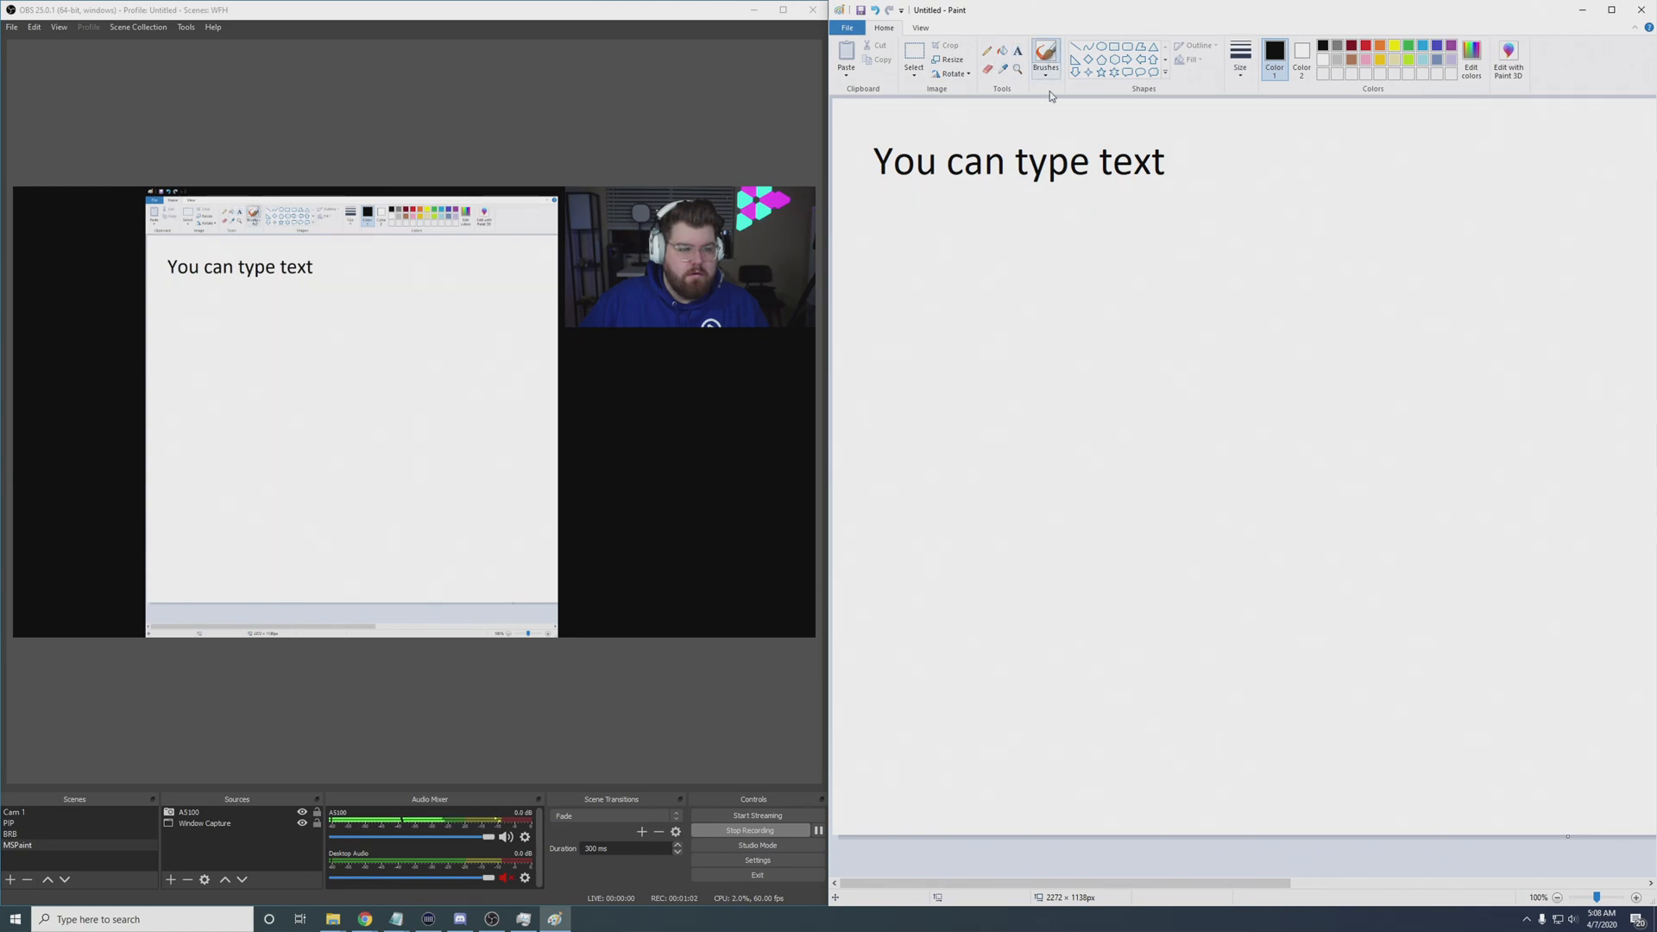
pyautogui.moveTo(946, 248); pyautogui.dragTo(993, 241)
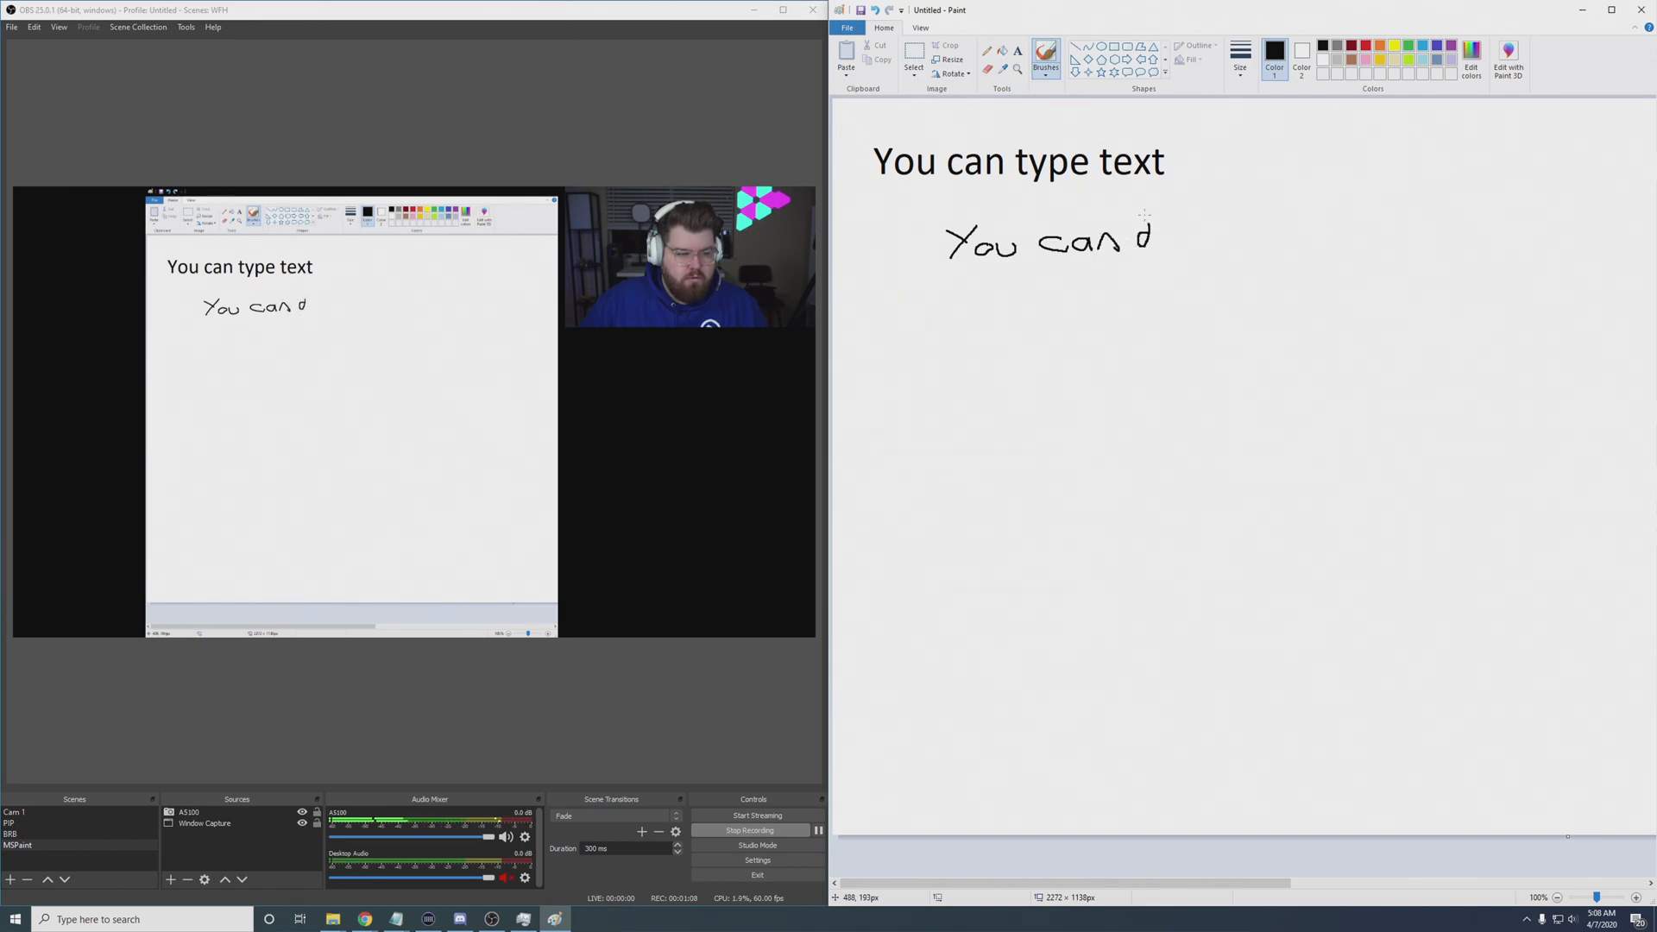
pyautogui.moveTo(1147, 241); pyautogui.dragTo(1186, 230)
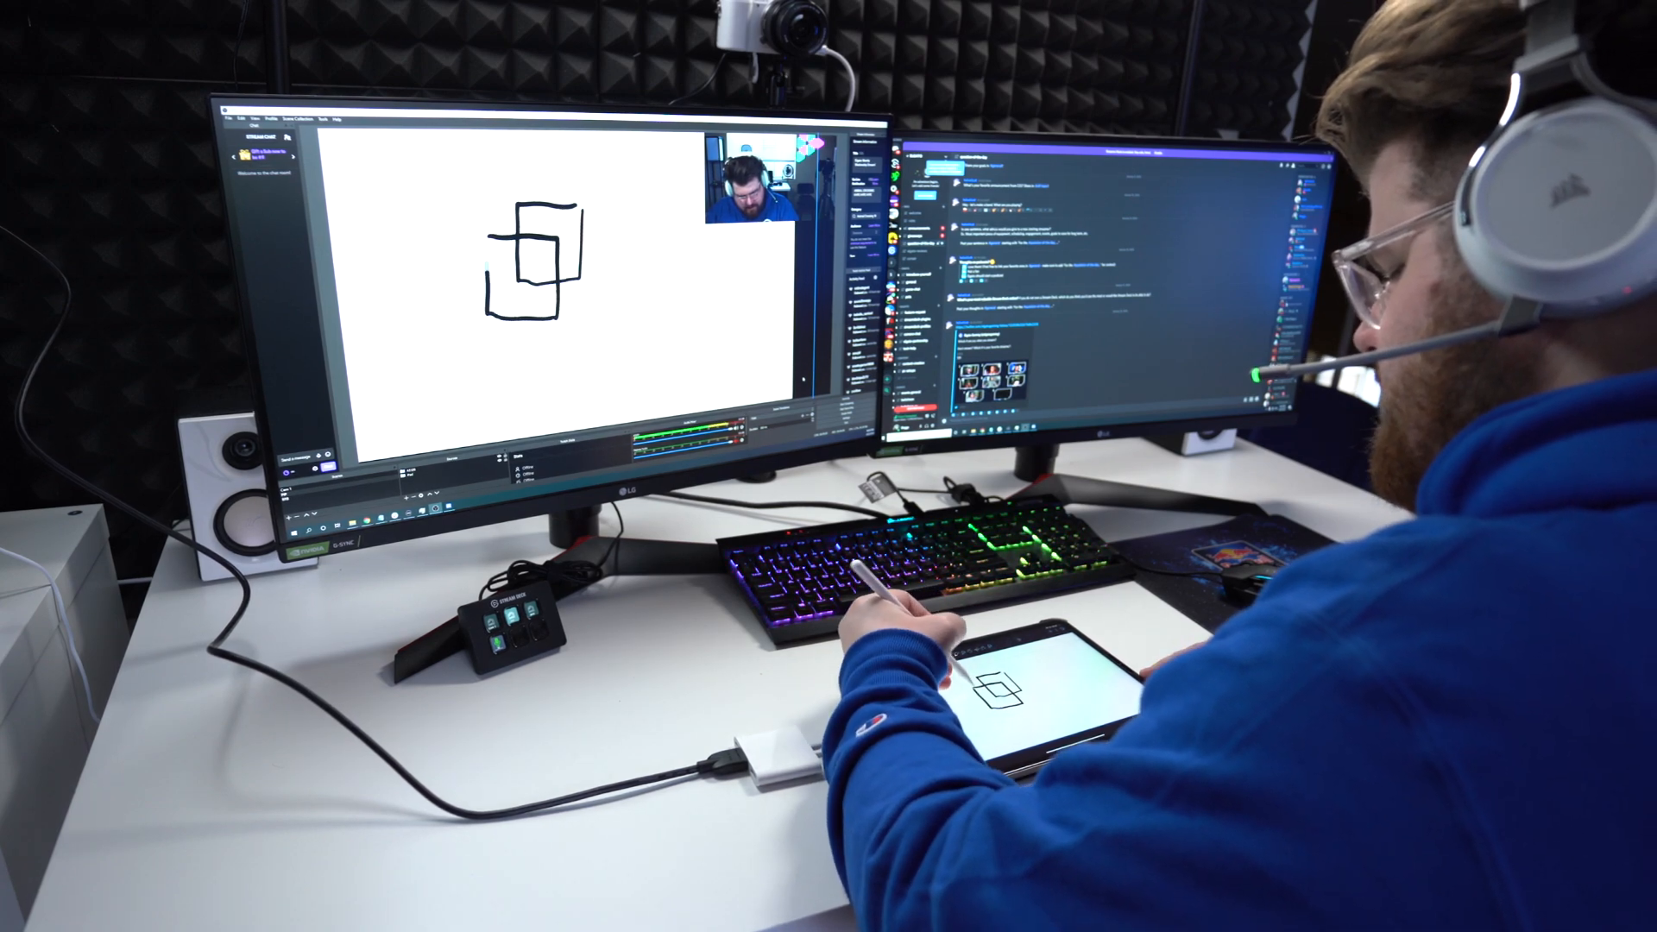
pyautogui.moveTo(993, 697); pyautogui.dragTo(1015, 676)
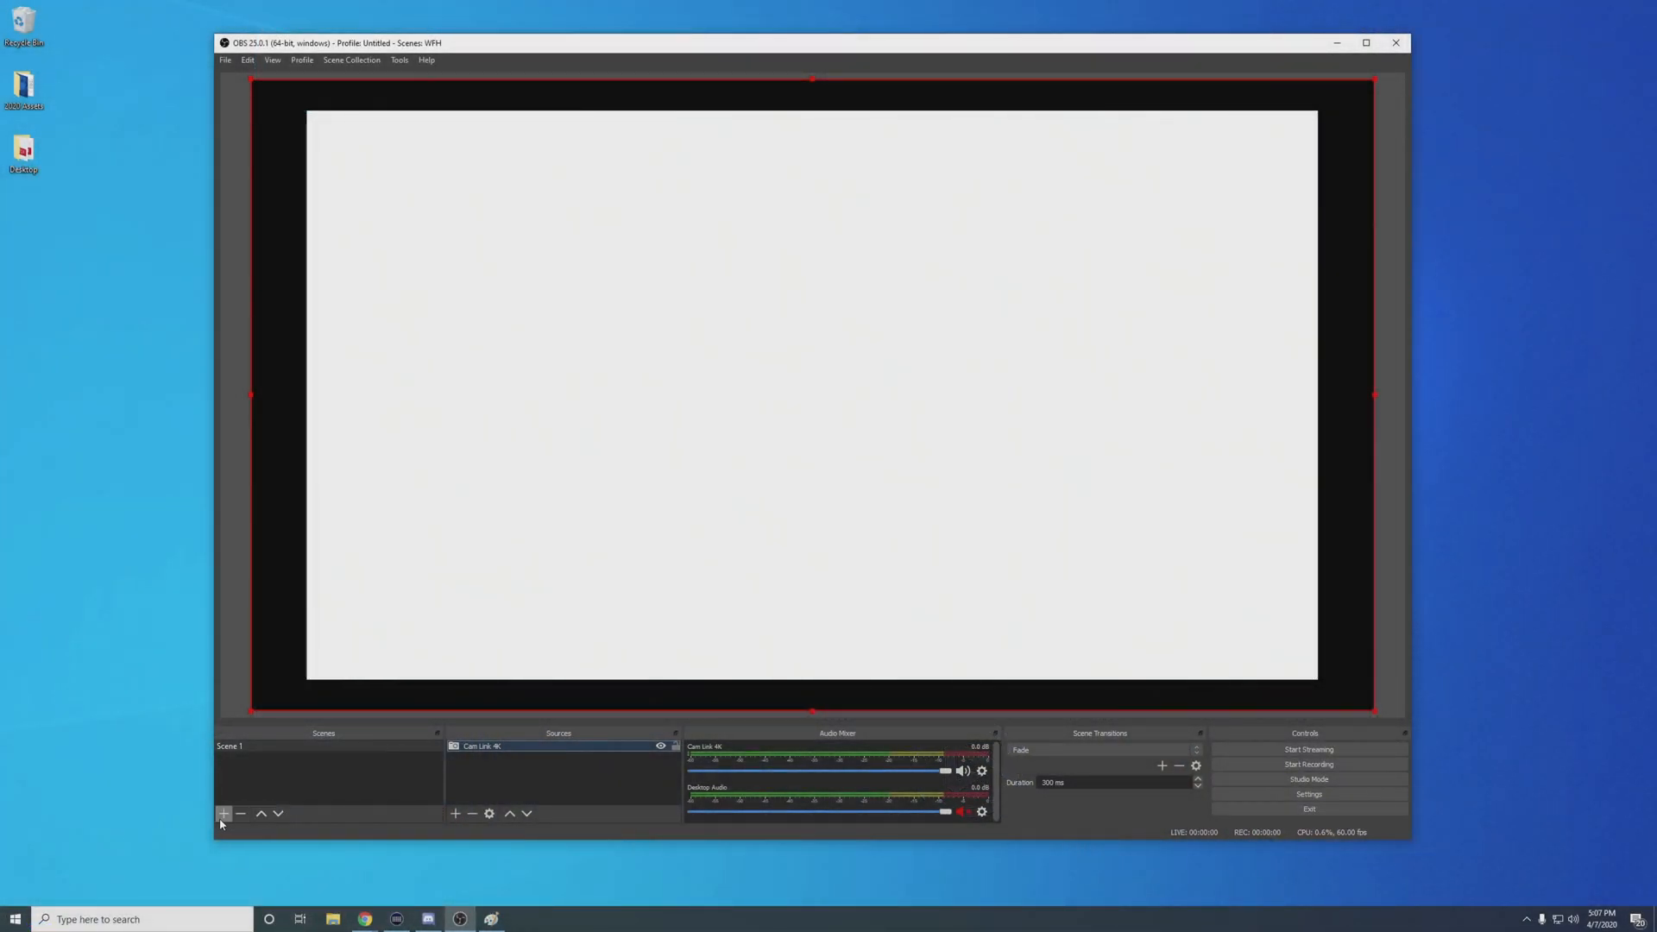
# - Add an empty scene named Scene 2 and bring up the source type list
pyautogui.click(223, 814)
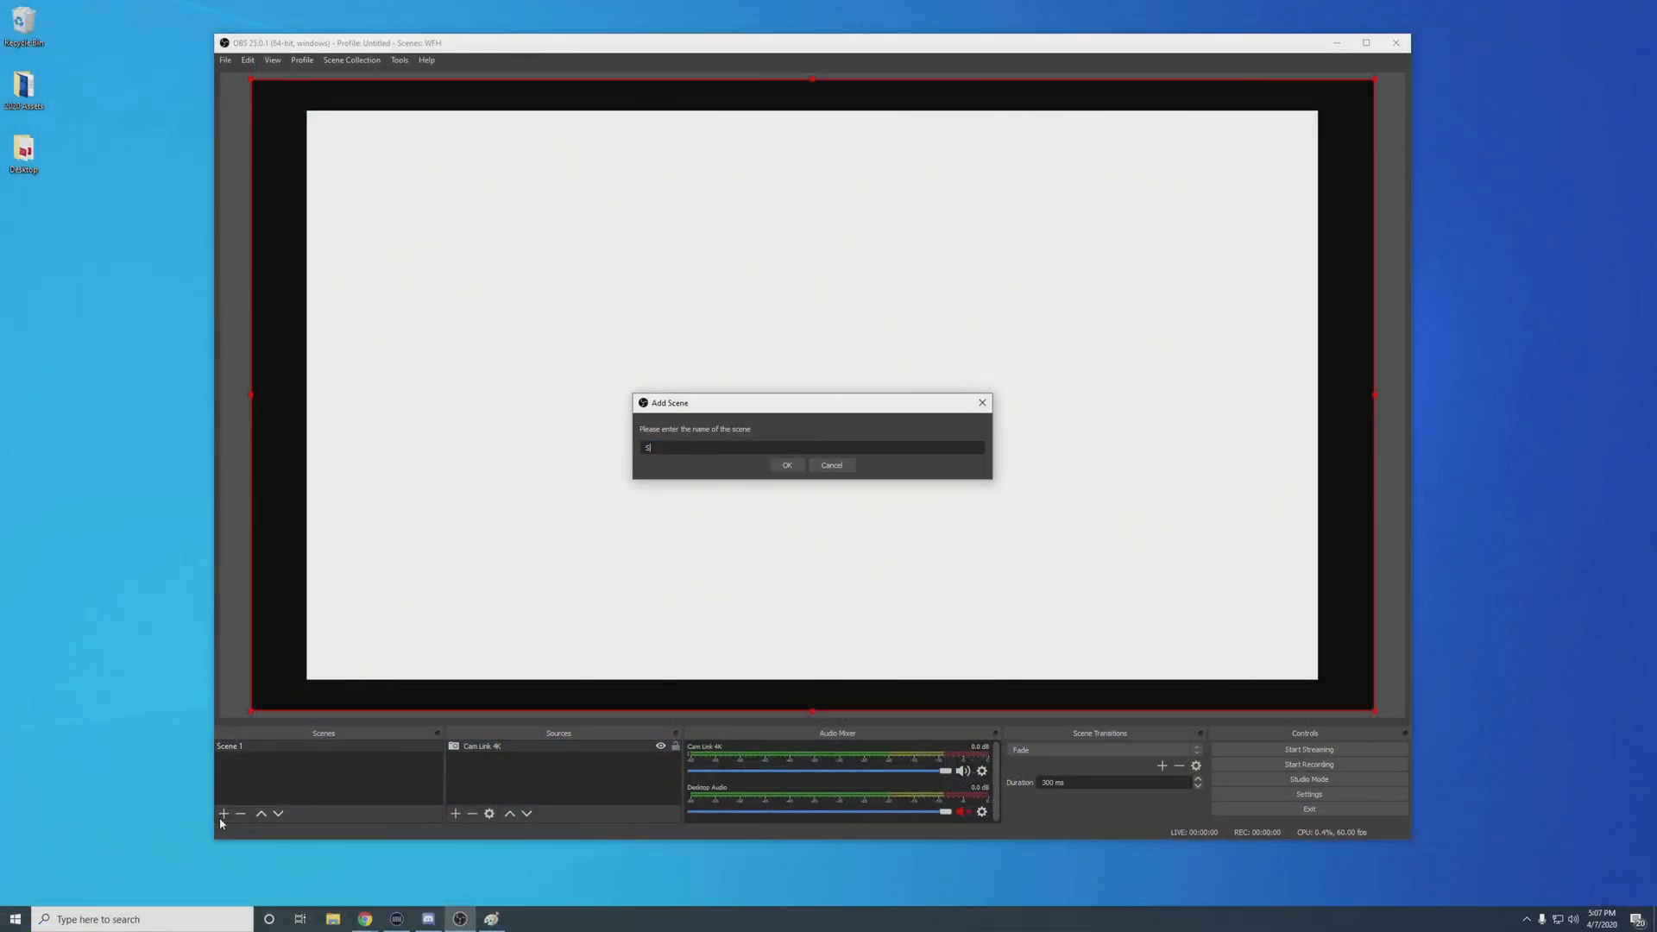
pyautogui.click(787, 465)
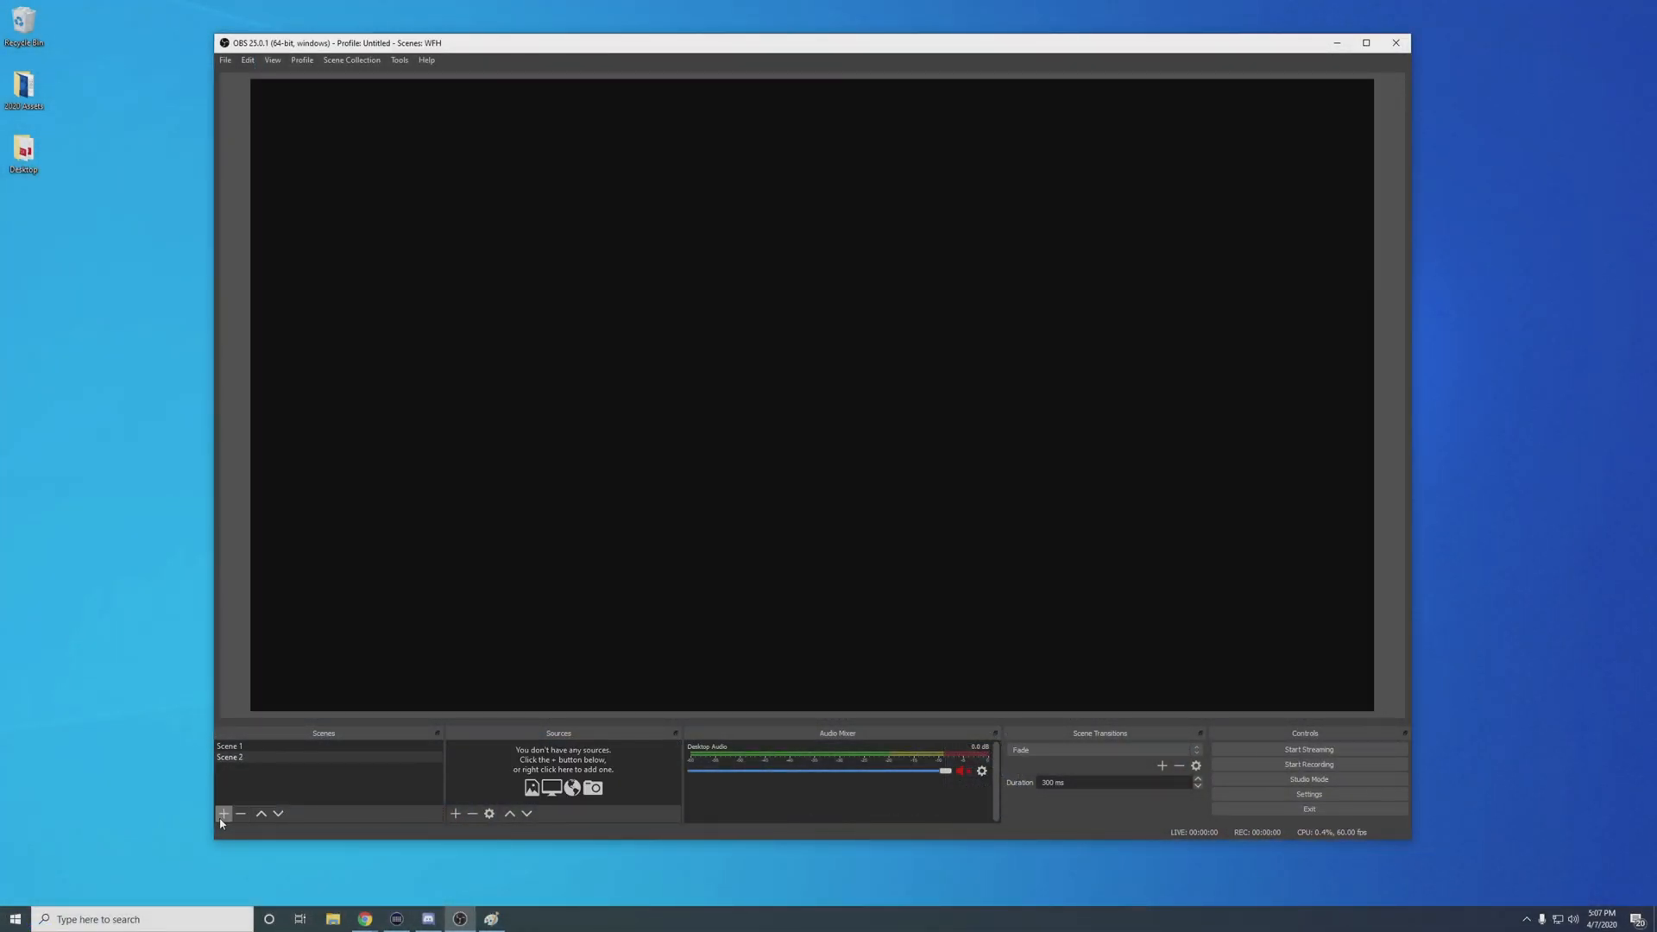
pyautogui.click(455, 813)
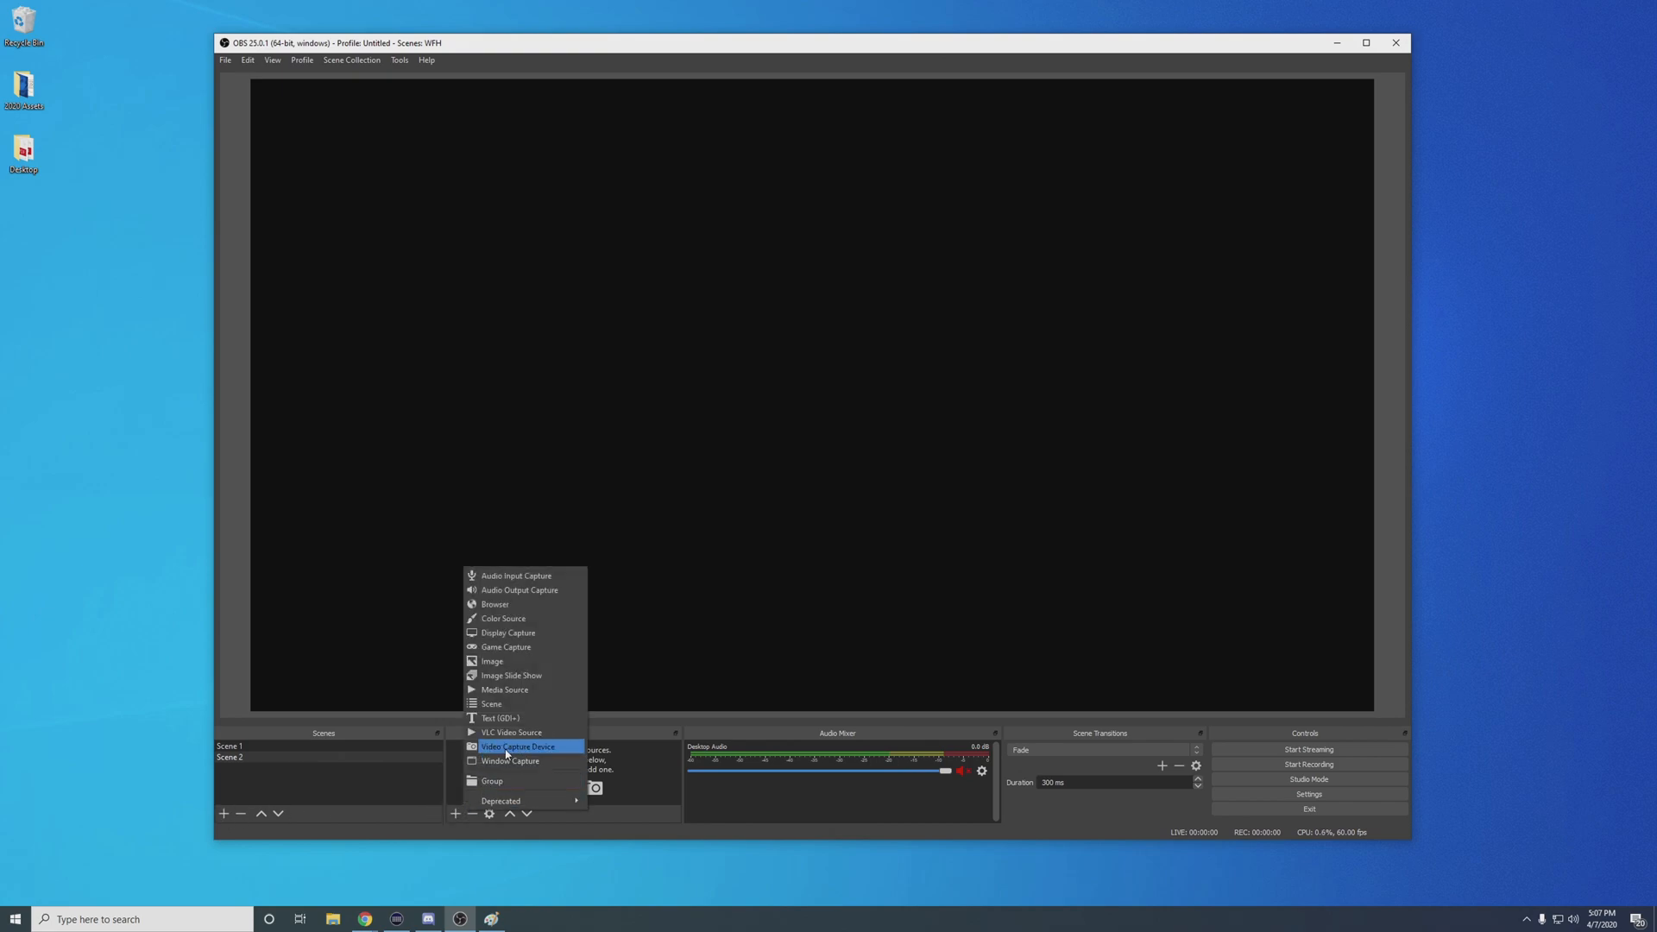